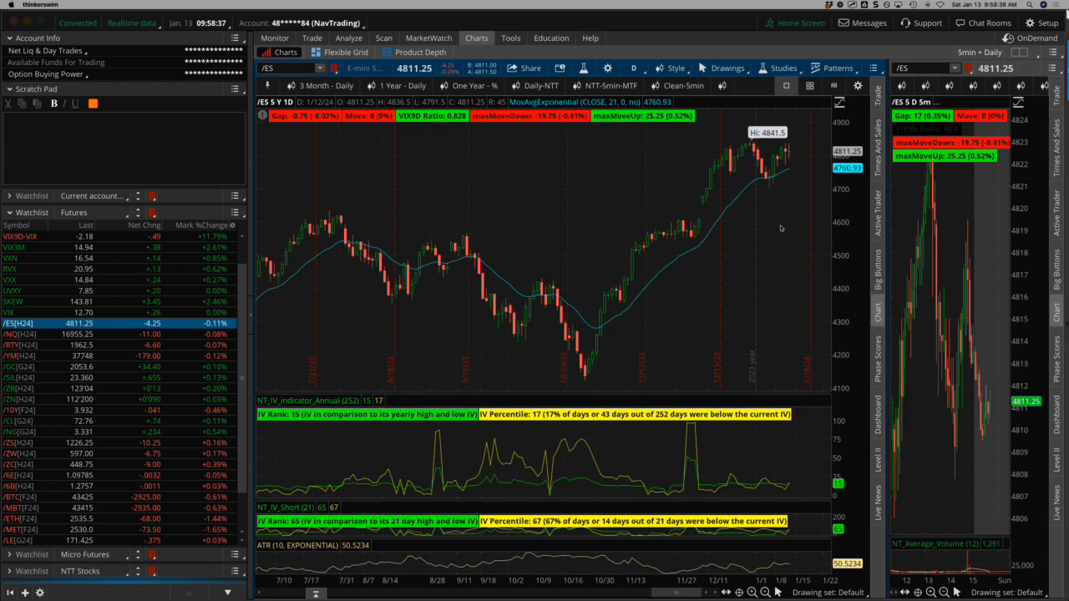
pyautogui.moveTo(775, 224)
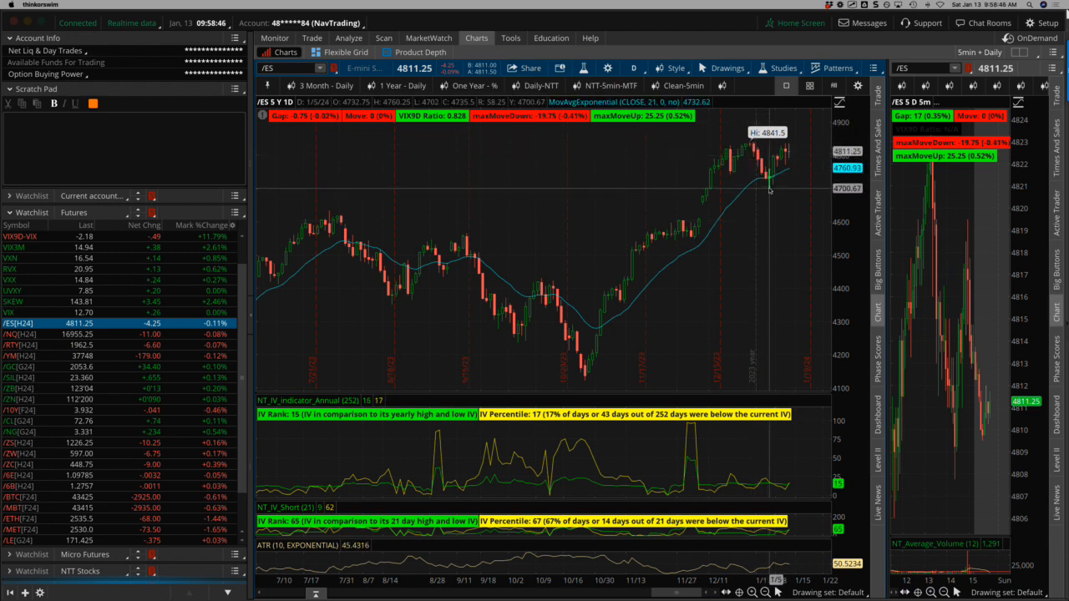
pyautogui.moveTo(792, 150)
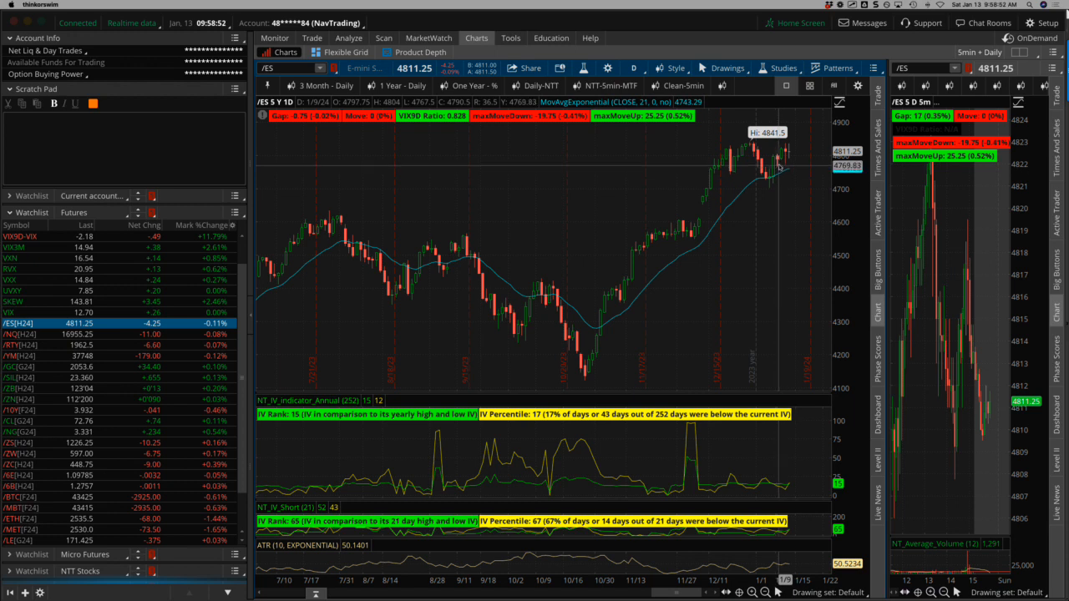
pyautogui.moveTo(777, 159)
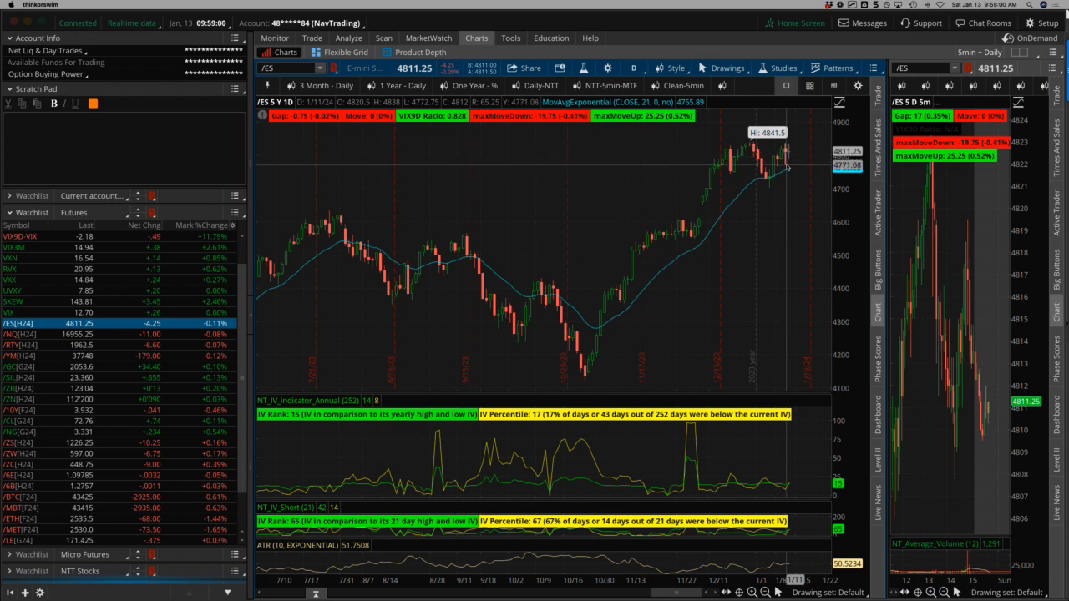
pyautogui.moveTo(789, 167)
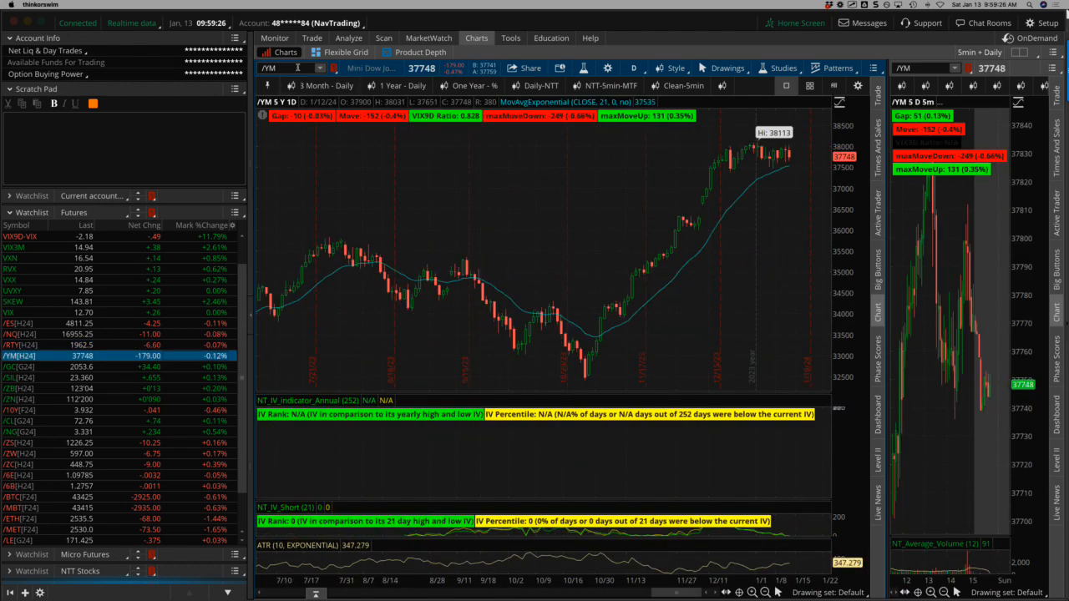
# Step: Switch the linked charts through SPX and NDX to land on the RUT Russell 2000 index
pyautogui.write('SPX')
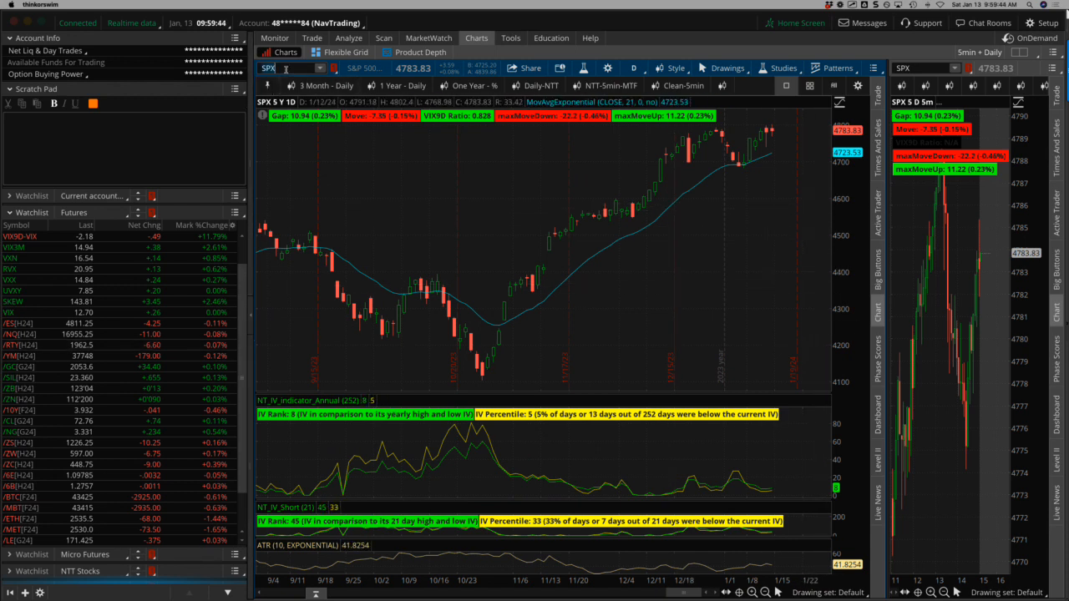
pyautogui.write('NDX')
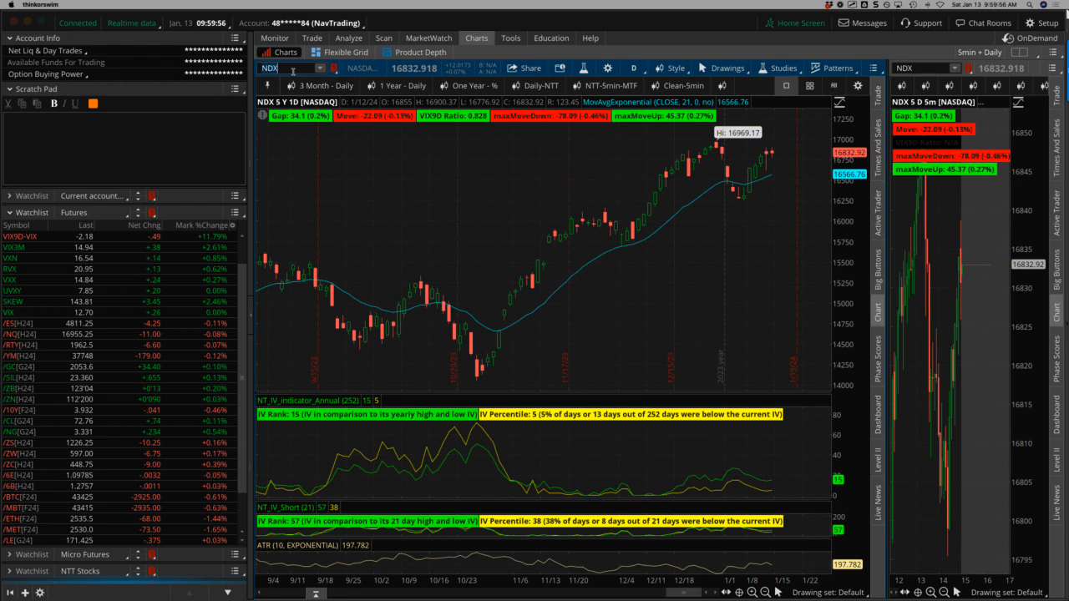
pyautogui.write('RUT')
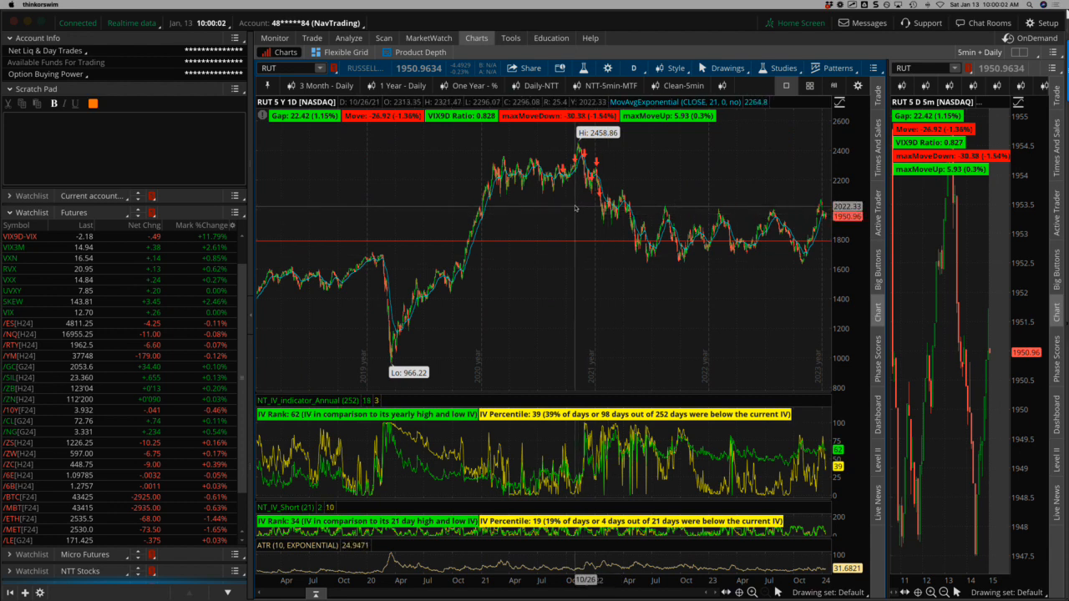
pyautogui.moveTo(587, 160)
pyautogui.write('DJX')
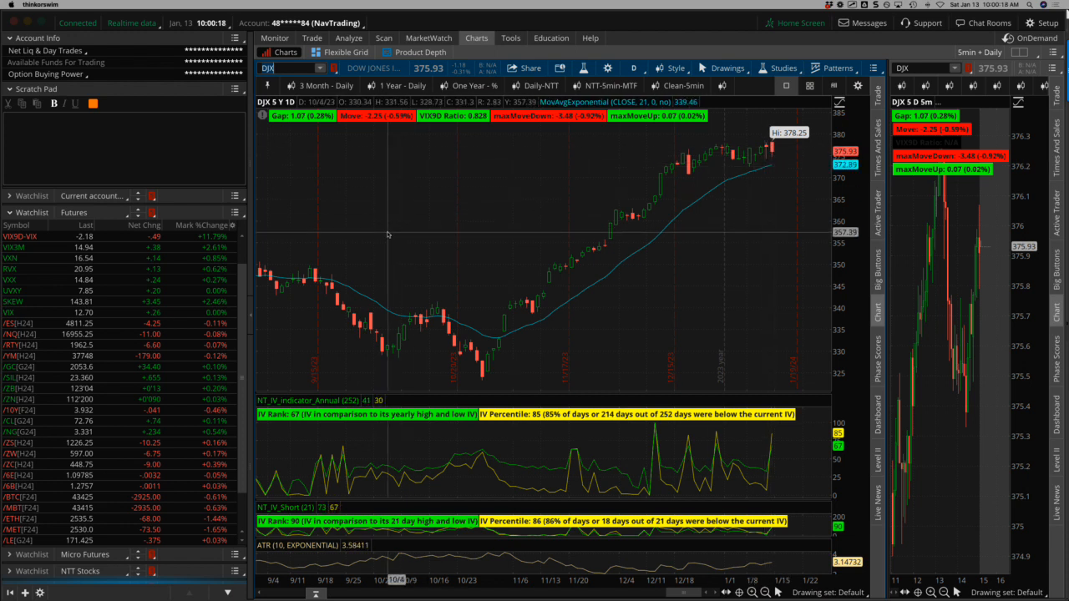
pyautogui.moveTo(300, 321)
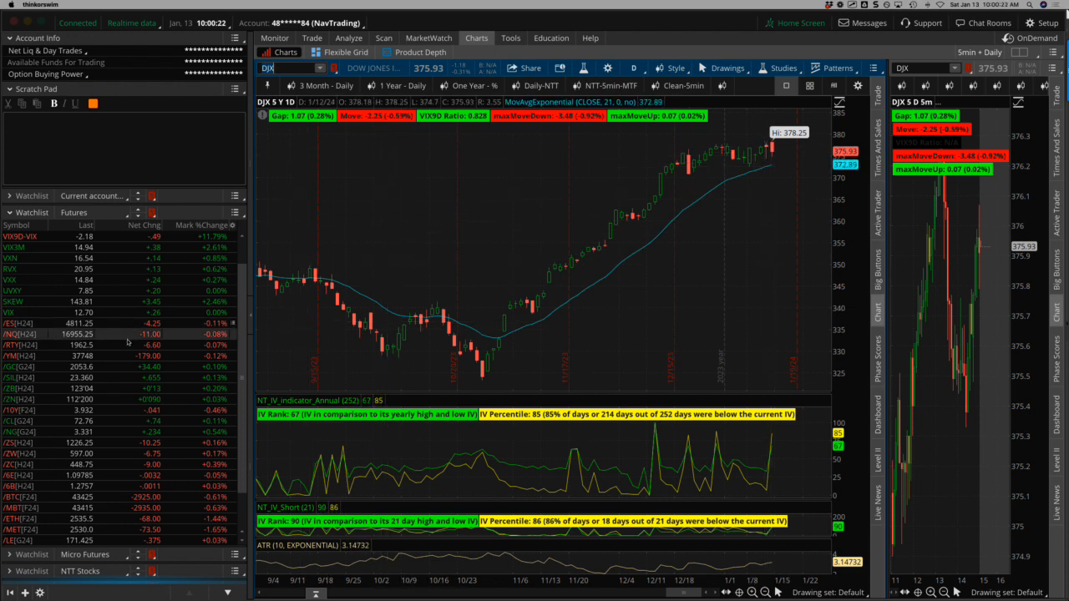
# Step: Chart the /ZB Treasury bond futures contract from the Futures watchlist
pyautogui.click(20, 364)
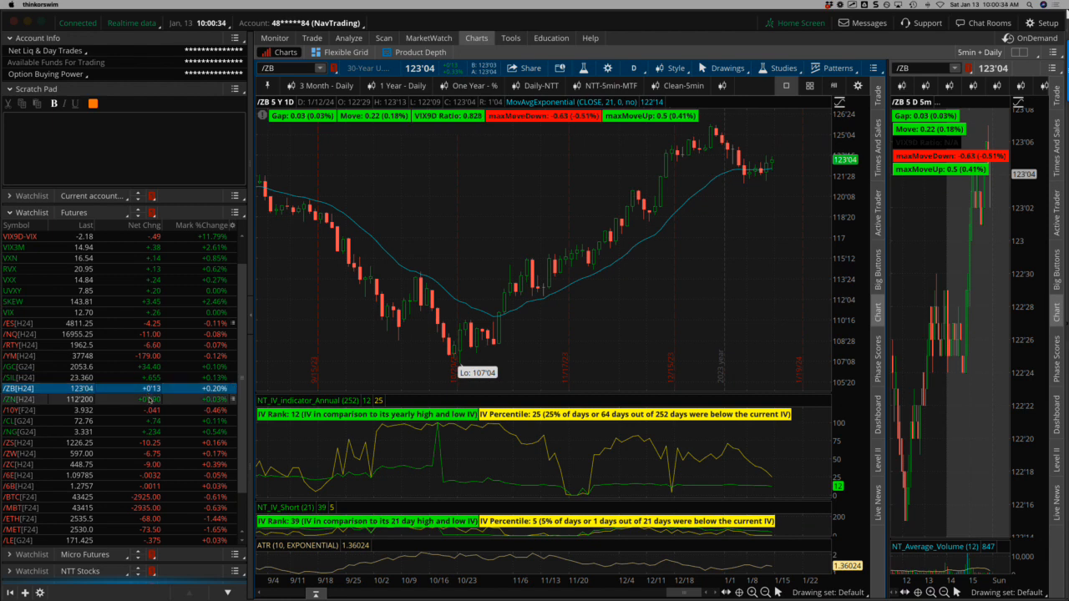
# Step: Chart the /ZN Treasury note futures, then the /NG natural gas futures
pyautogui.click(20, 407)
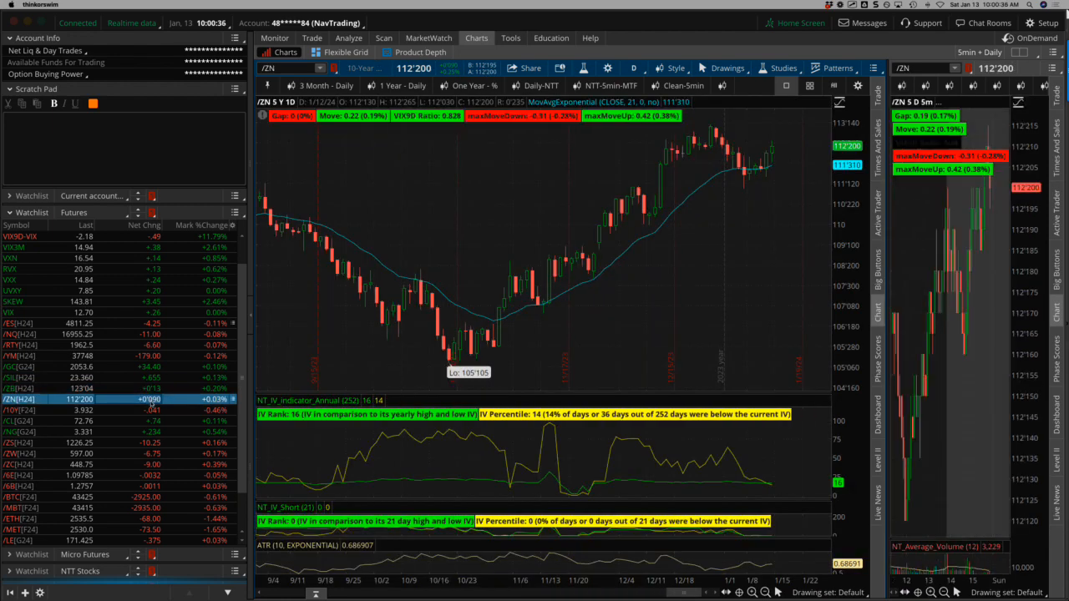
pyautogui.click(17, 409)
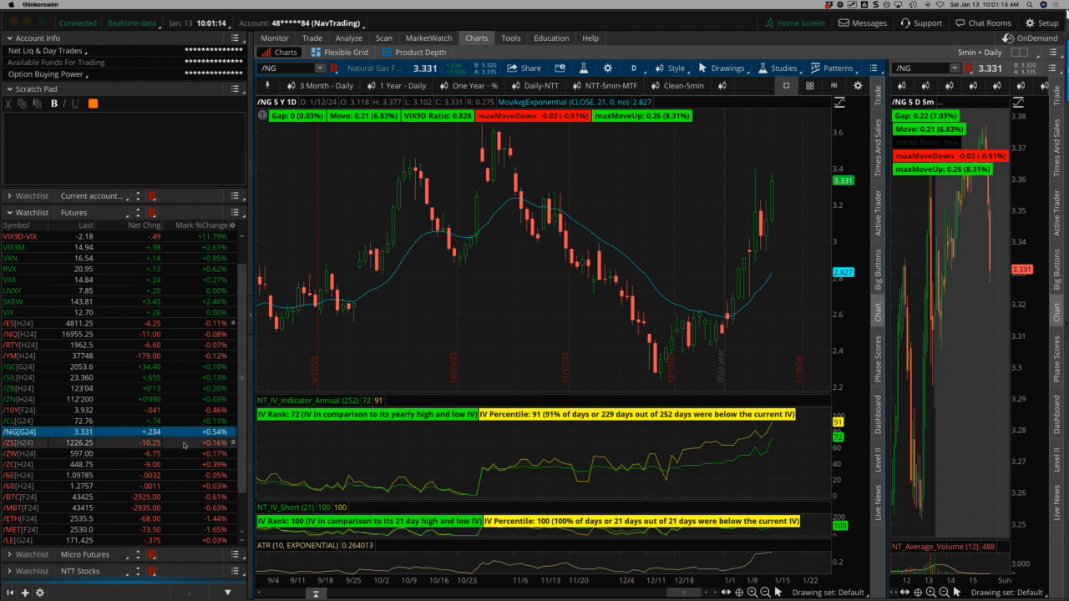
# Step: Chart /ZW wheat and /ZS soybean futures, then land on /BTC bitcoin futures
pyautogui.click(33, 440)
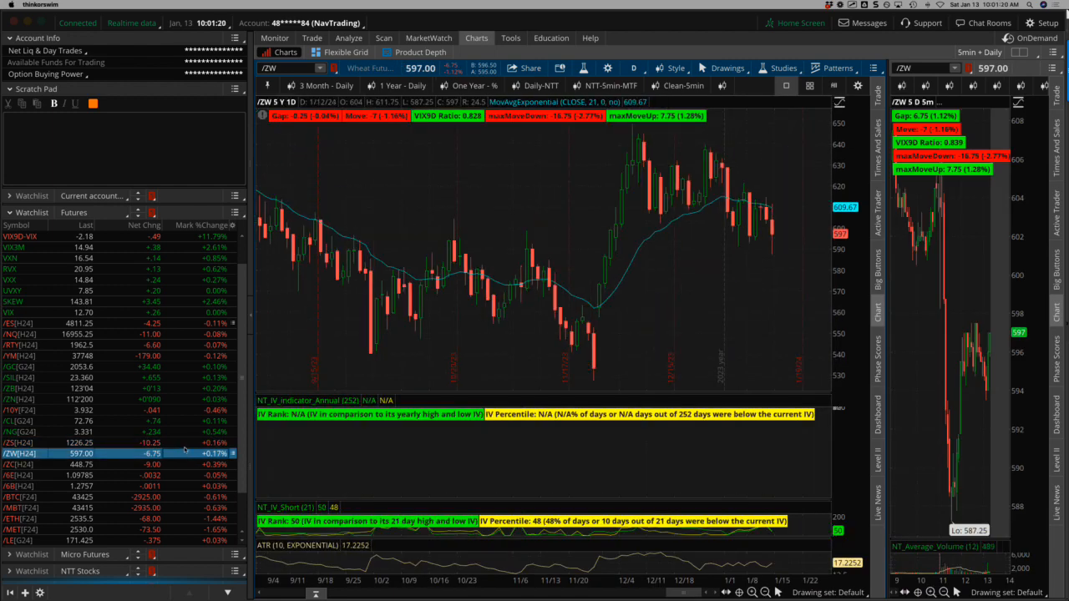
pyautogui.click(34, 439)
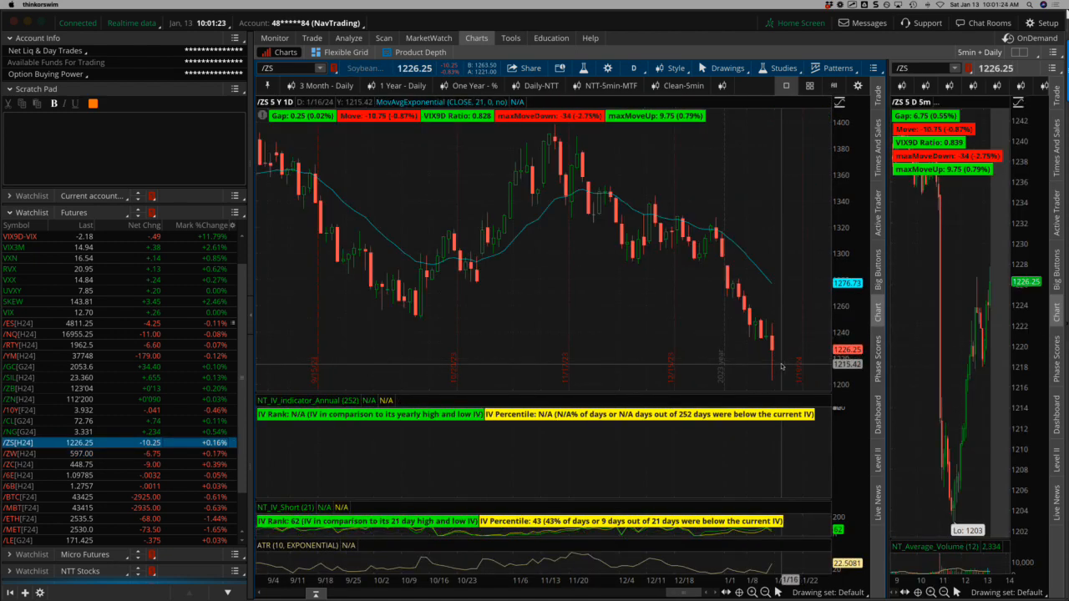
pyautogui.moveTo(775, 368)
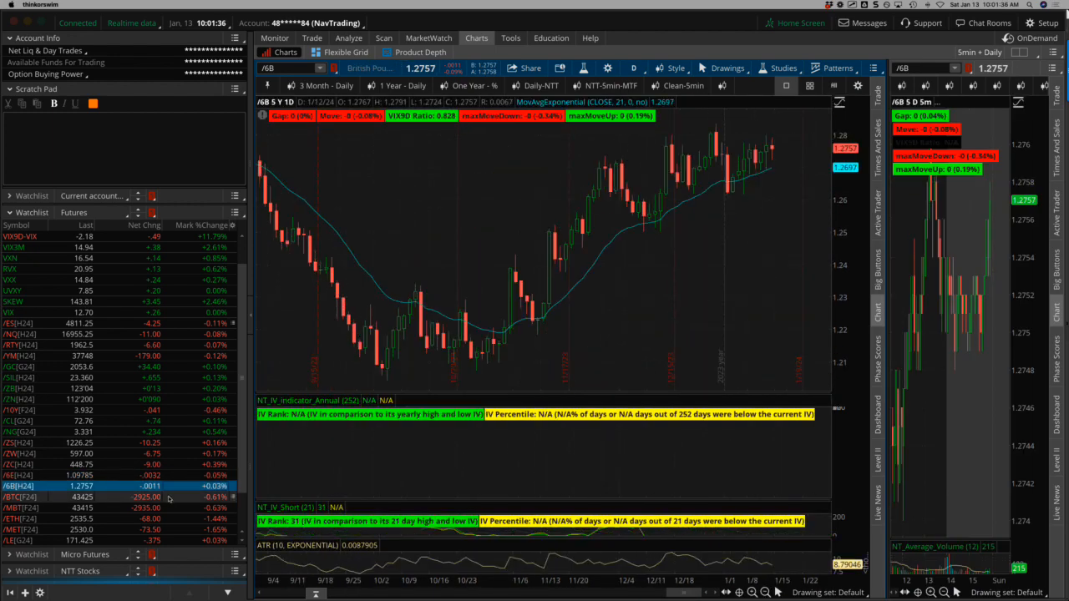
pyautogui.click(25, 494)
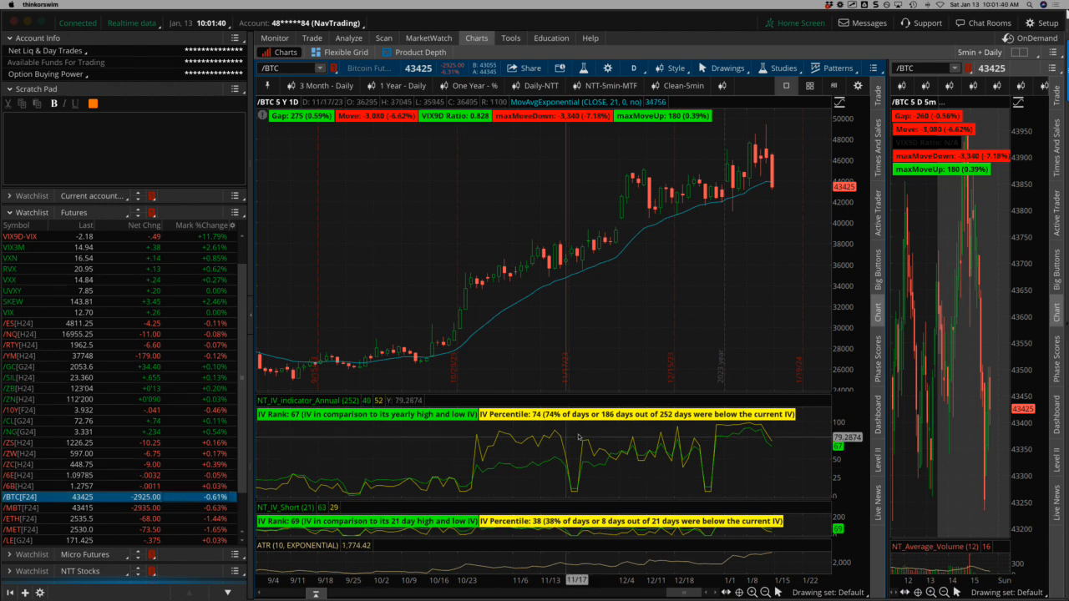
pyautogui.moveTo(755, 221)
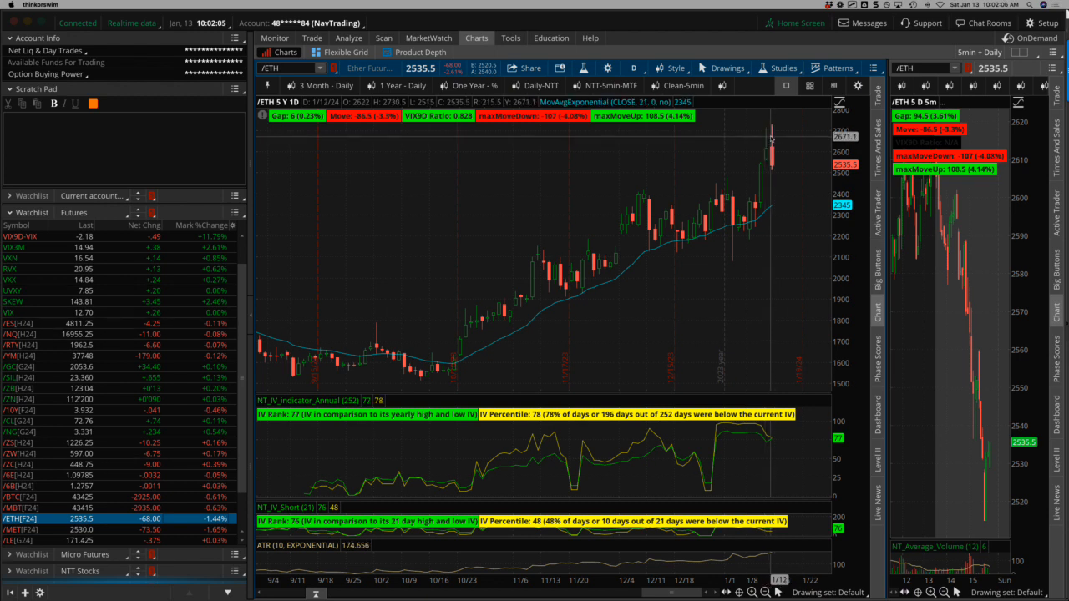
pyautogui.moveTo(732, 197)
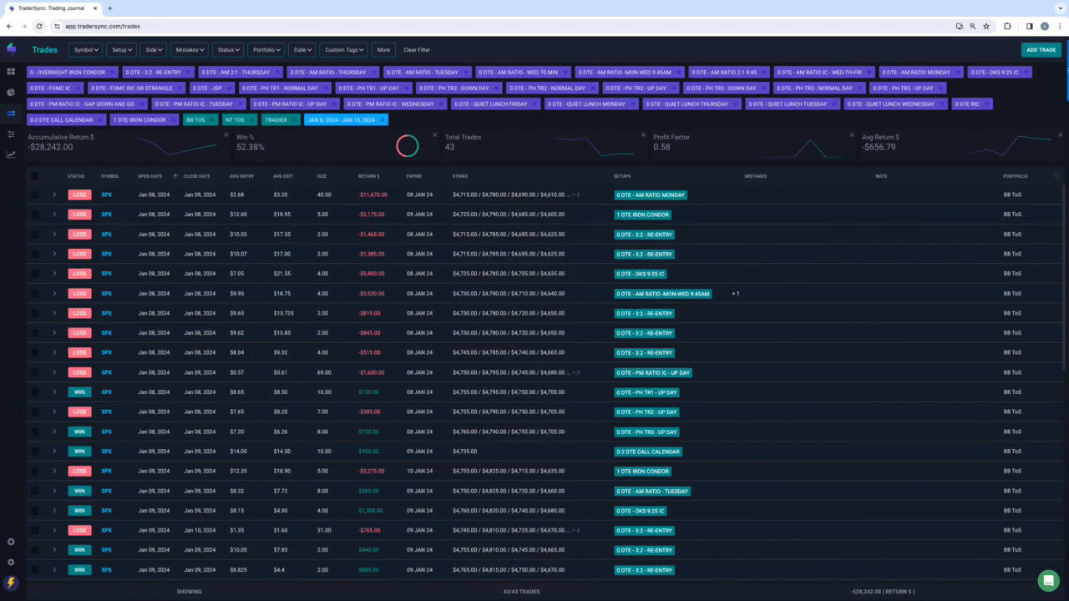
pyautogui.moveTo(497, 277)
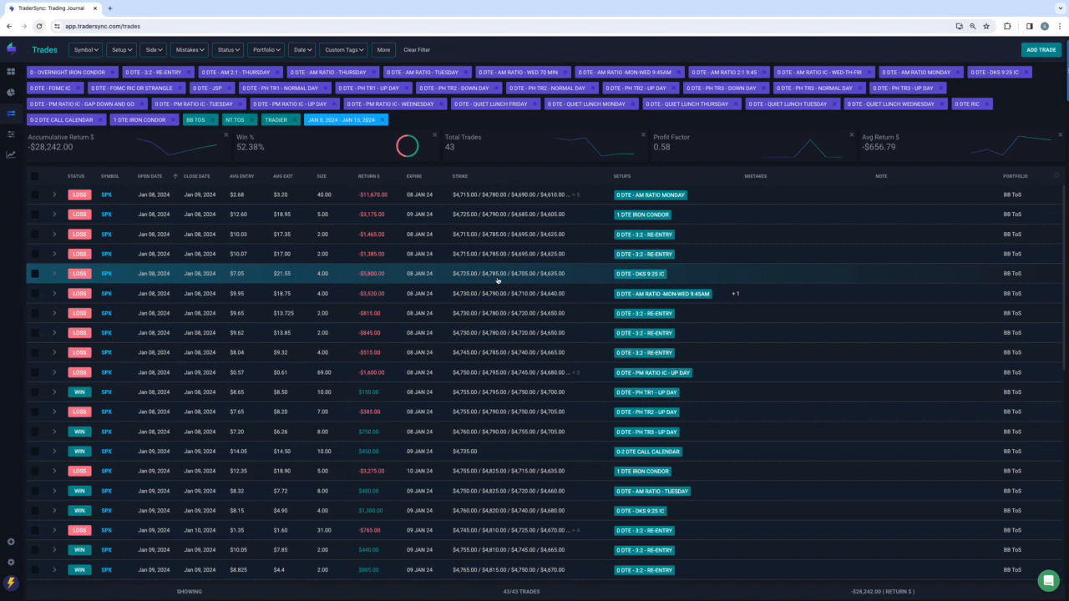
pyautogui.moveTo(491, 281)
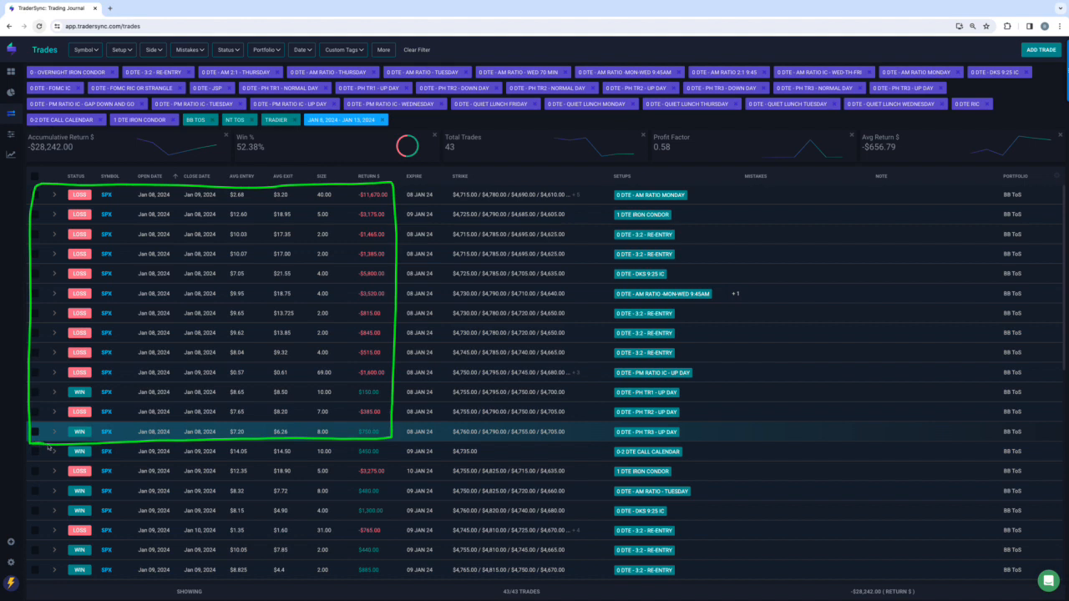
pyautogui.moveTo(395, 394)
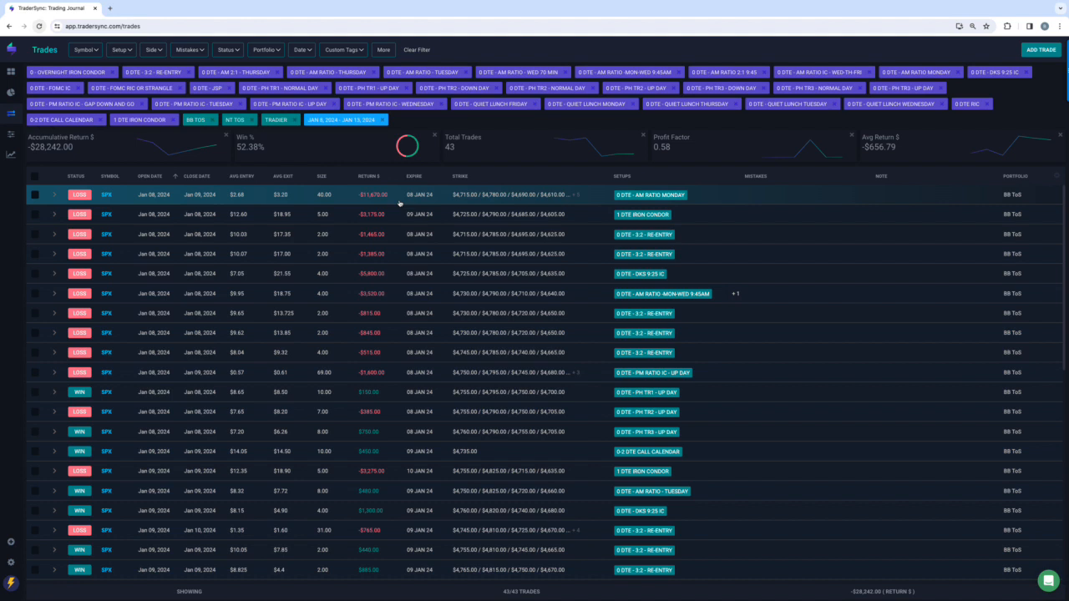
pyautogui.moveTo(394, 203)
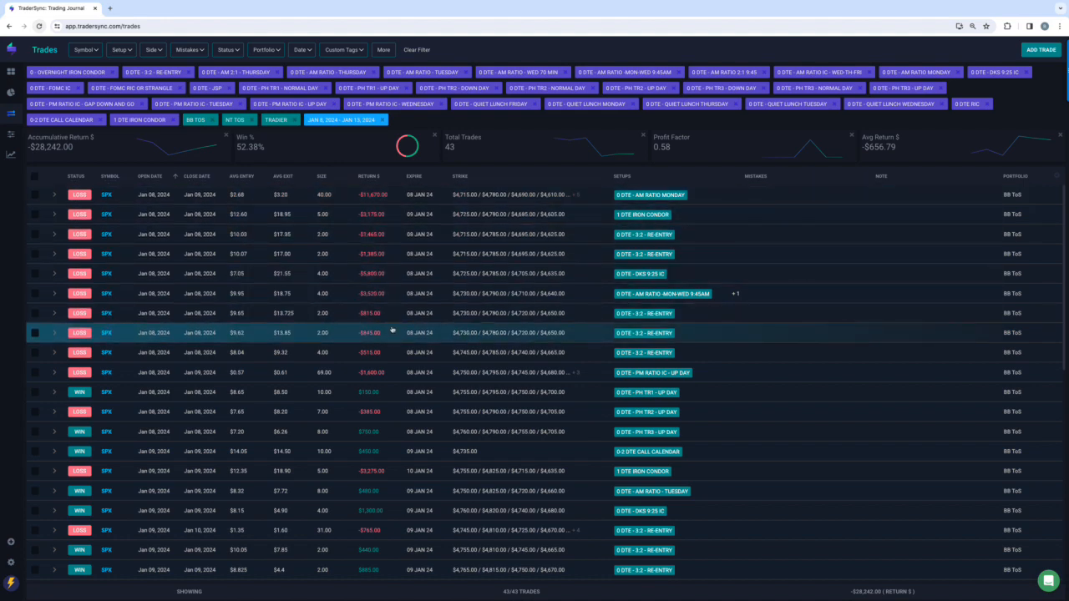
pyautogui.scroll(-3)
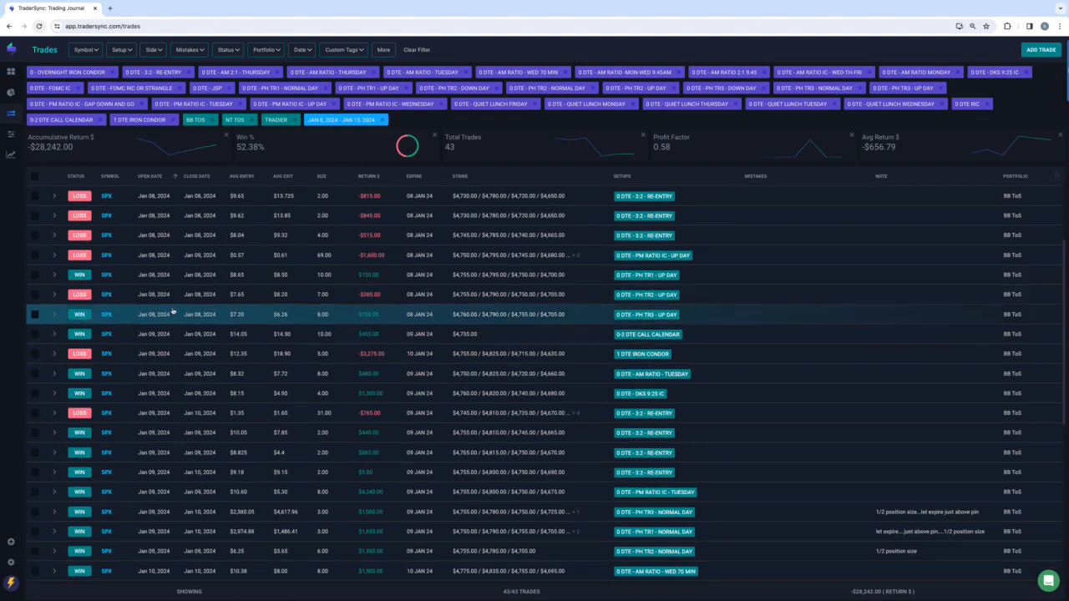
pyautogui.scroll(-3)
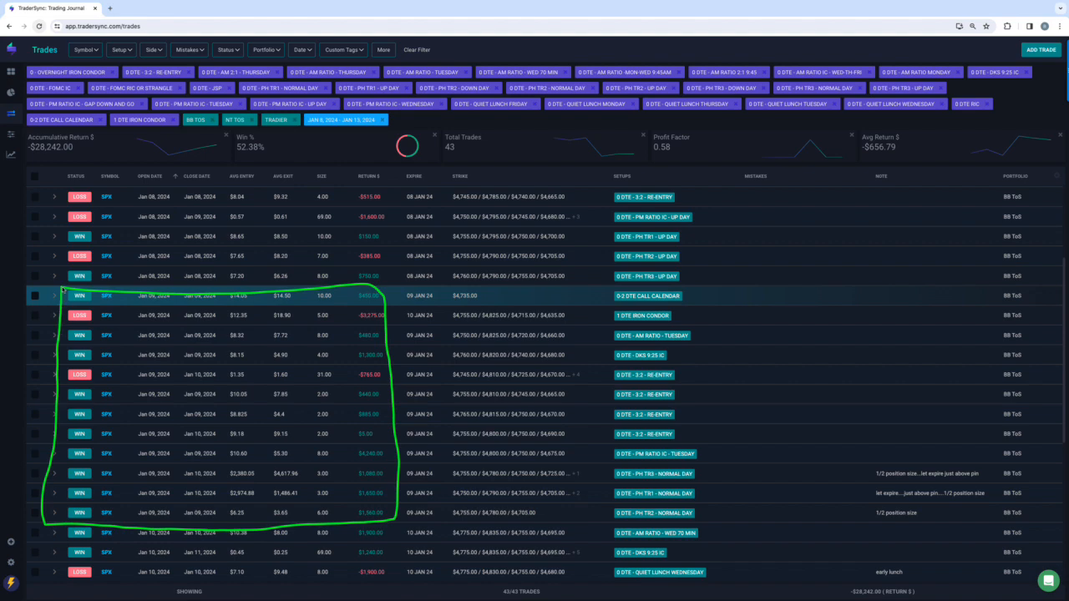
pyautogui.scroll(-3)
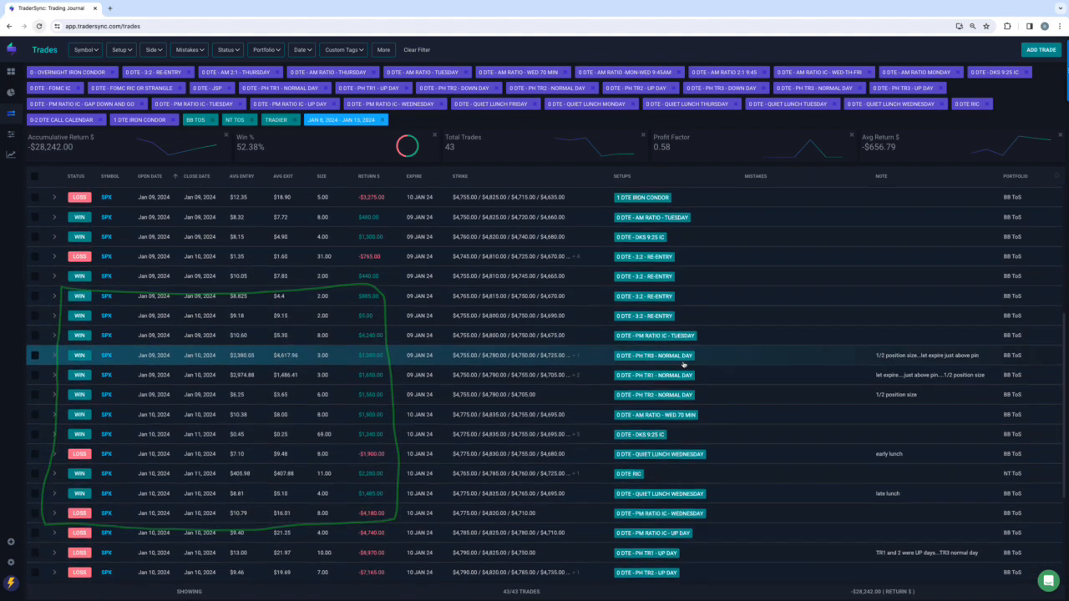
pyautogui.scroll(-3)
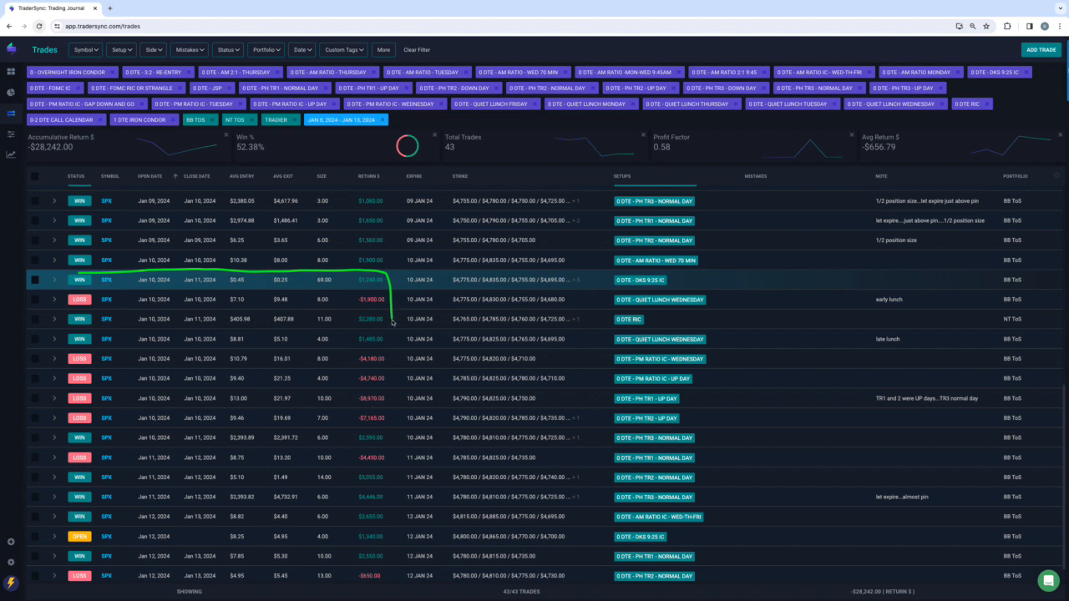
pyautogui.moveTo(393, 280); pyautogui.dragTo(108, 458)
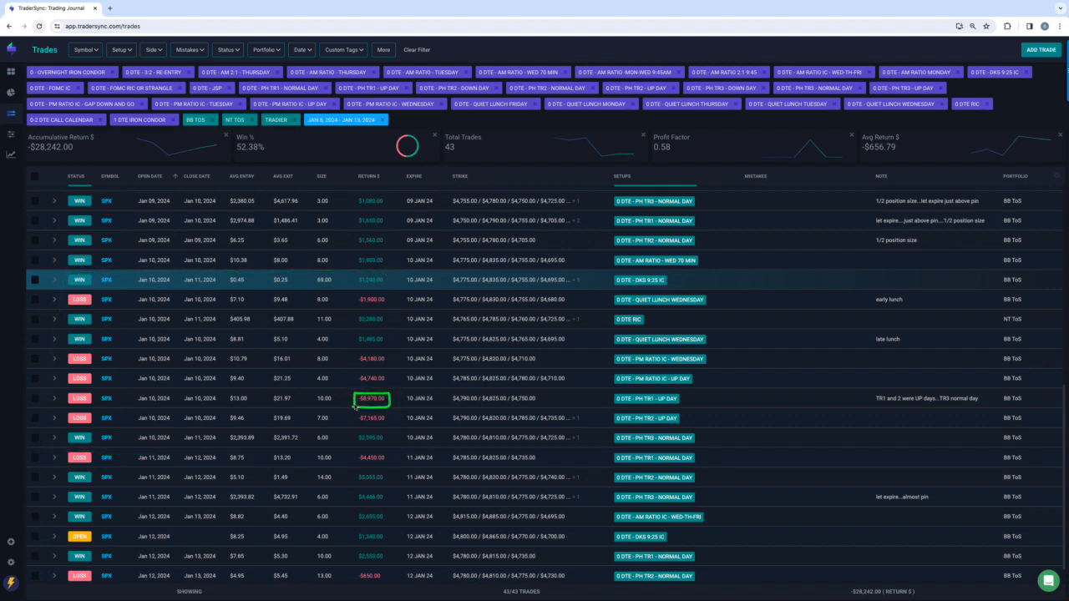
pyautogui.moveTo(395, 403)
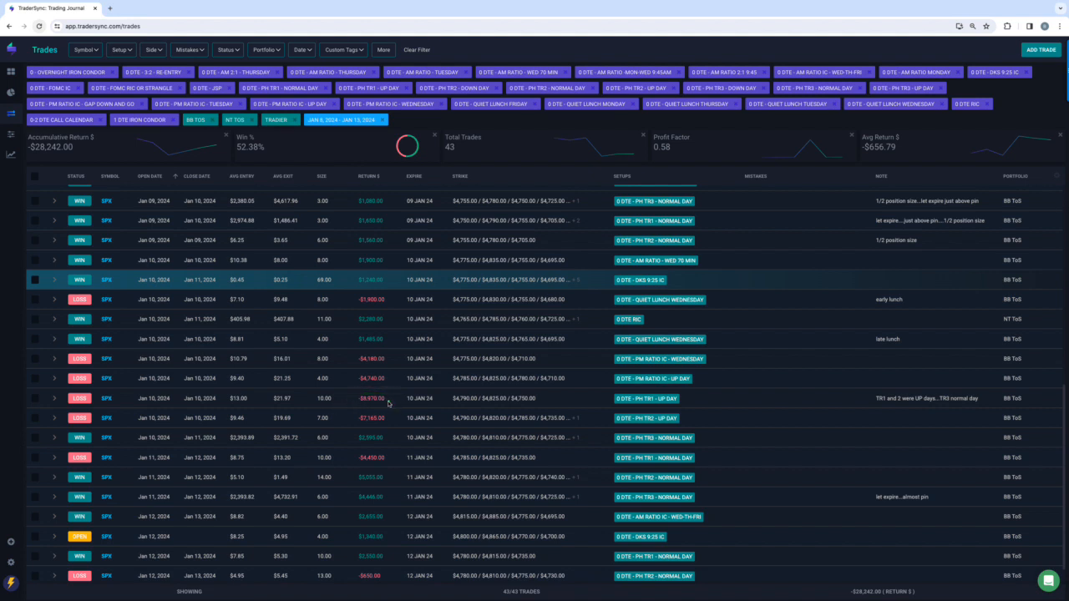
pyautogui.moveTo(407, 392)
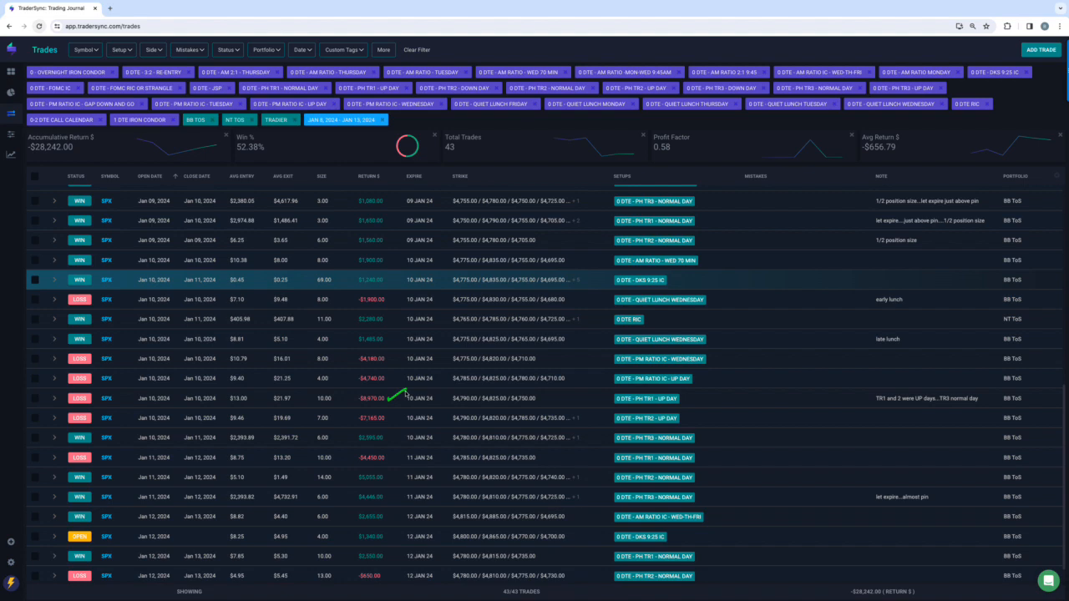
pyautogui.scroll(-3)
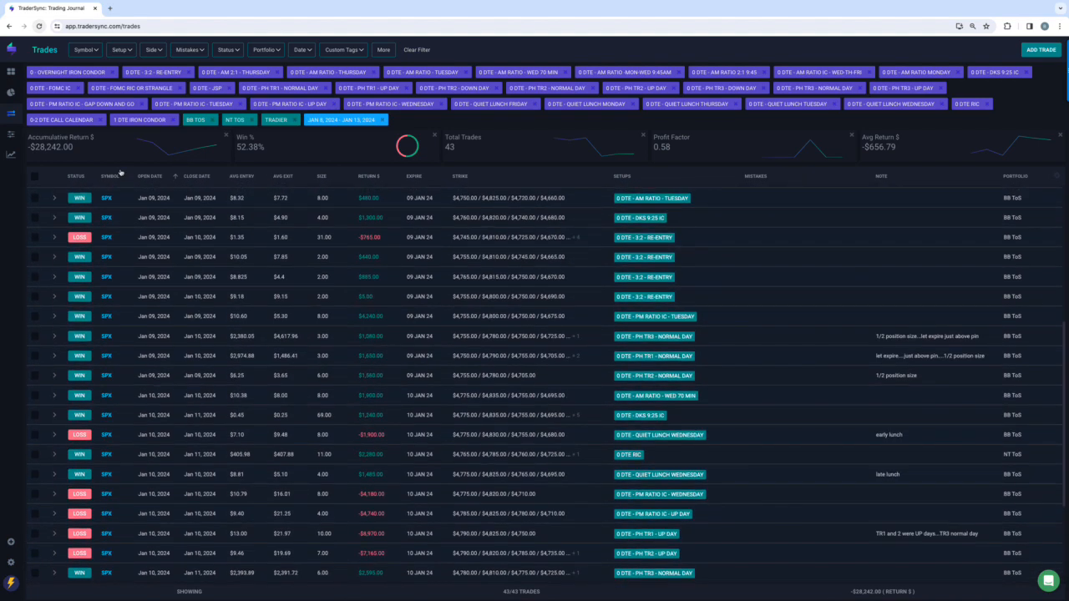
pyautogui.moveTo(163, 150)
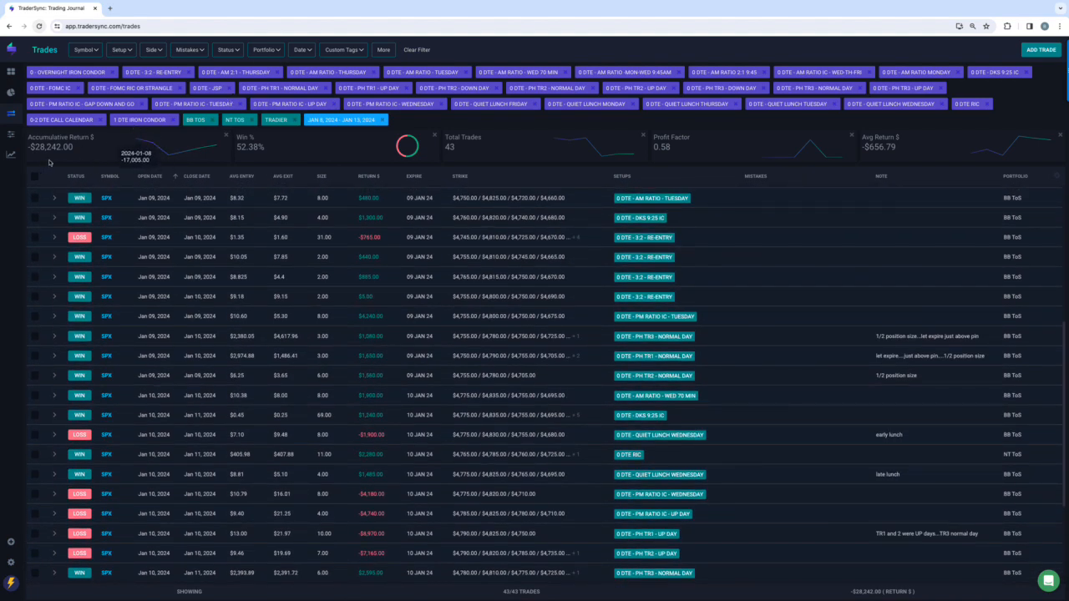
pyautogui.moveTo(394, 288)
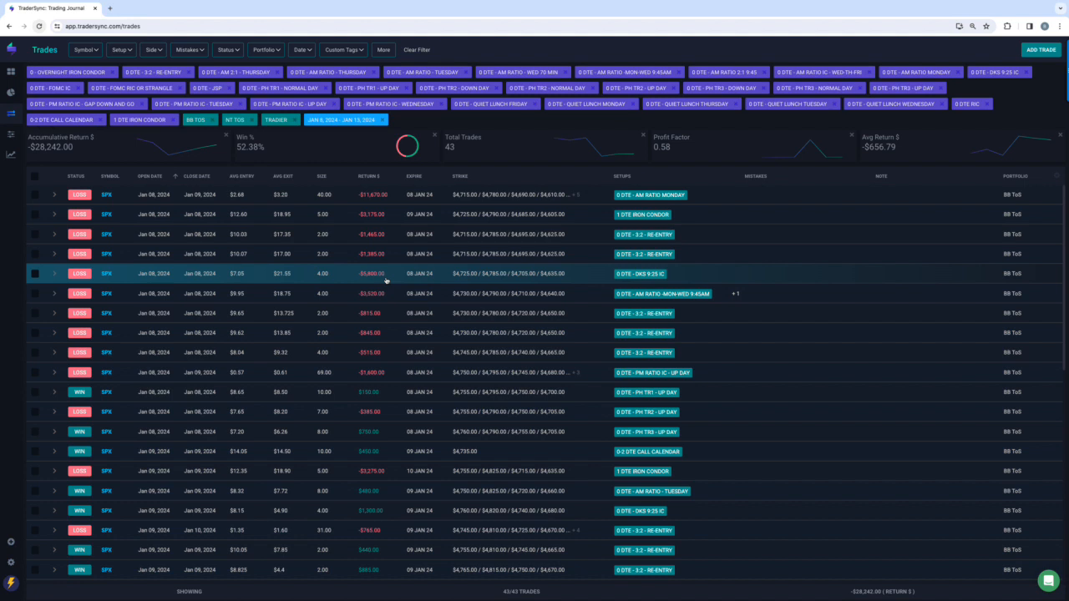
pyautogui.moveTo(378, 281)
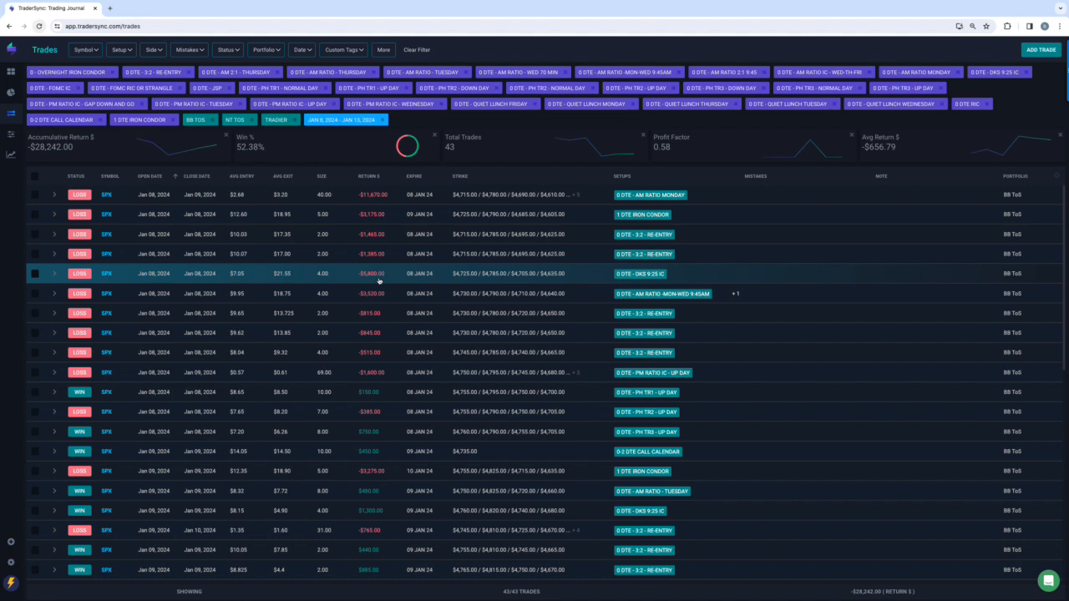
pyautogui.moveTo(353, 281)
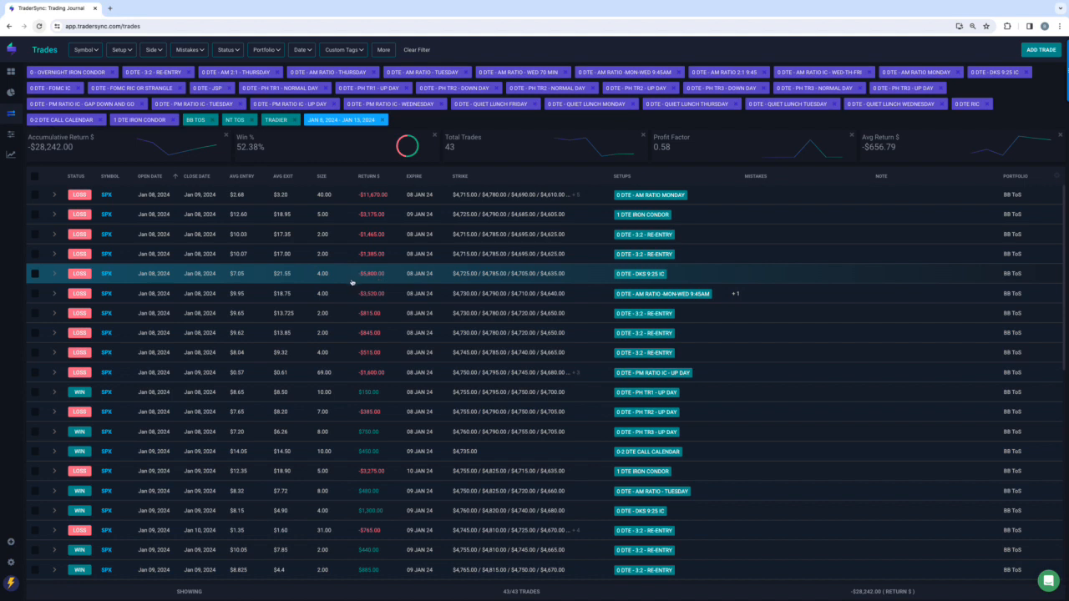
# Step: Bring up the Setup filter choices over the full 85-trade list
pyautogui.click(120, 50)
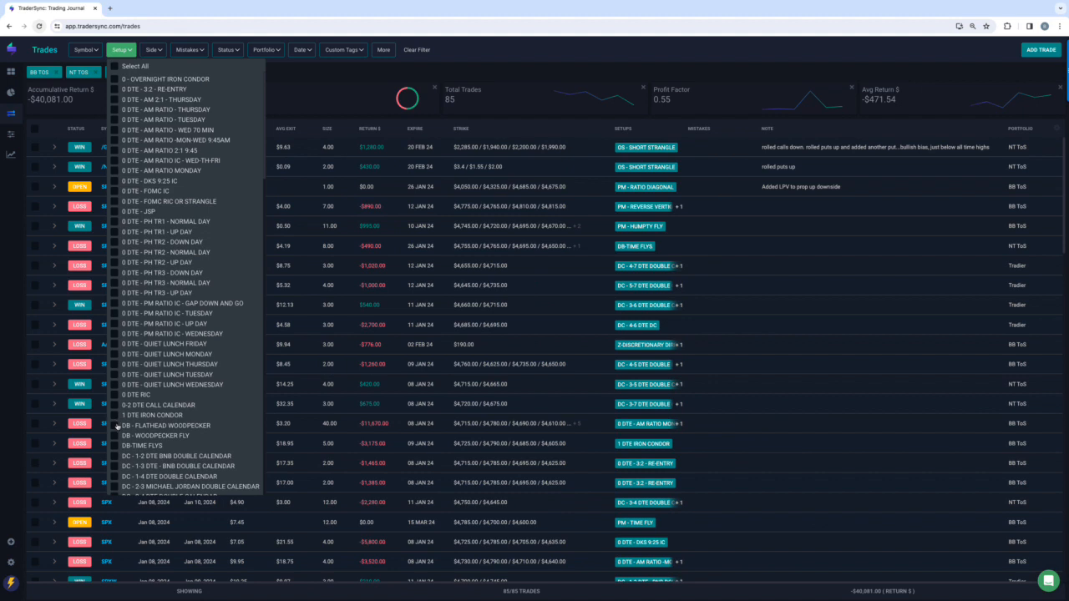
pyautogui.moveTo(117, 446)
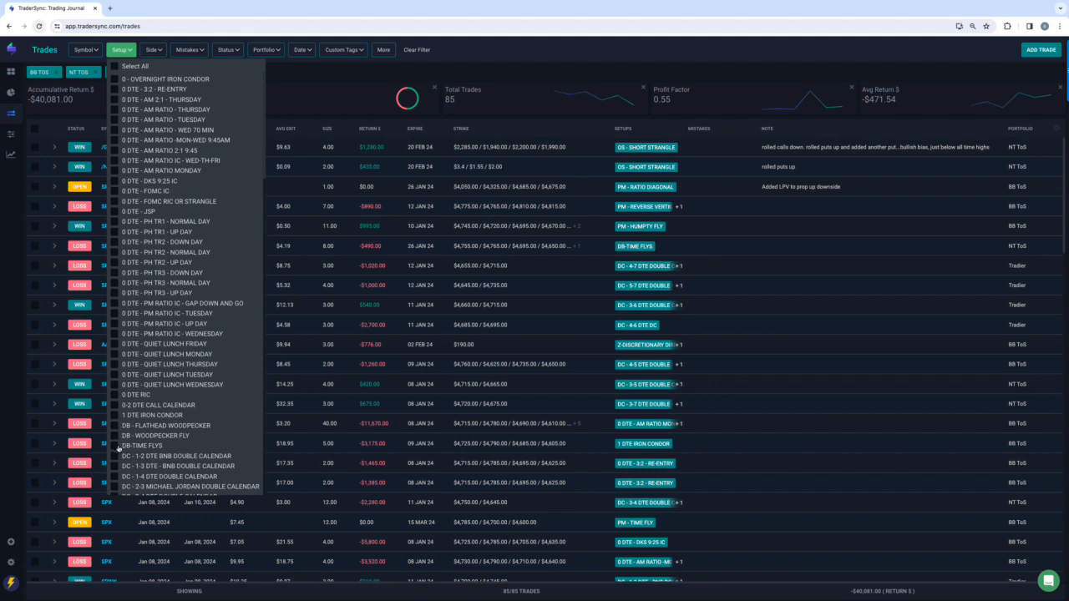
# Step: Filter the trades to the DB TIME FLYS setup and scroll to the double calendar choices
pyautogui.click(113, 445)
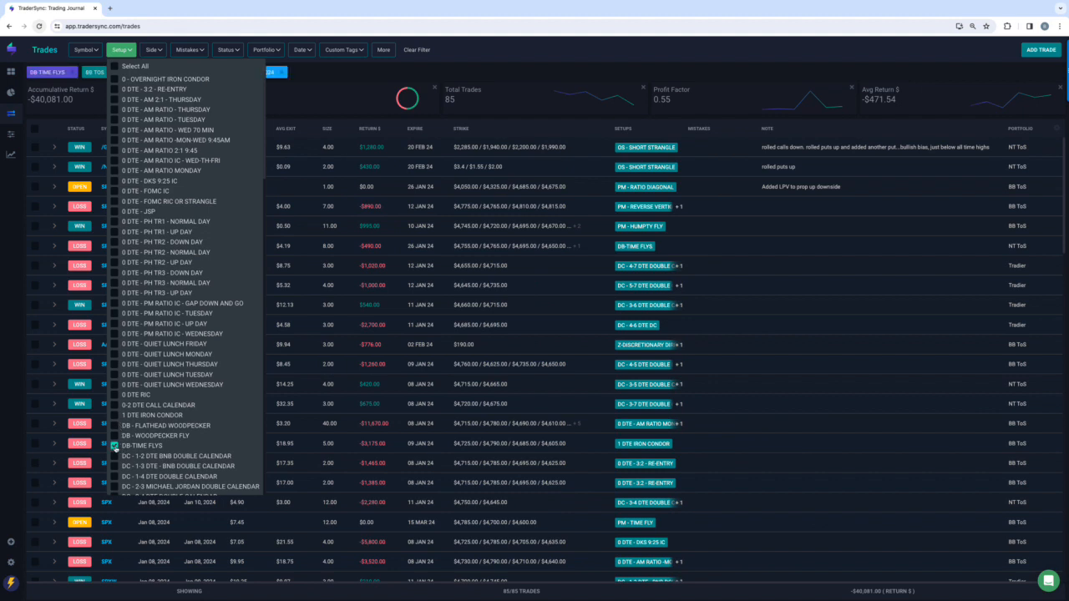
pyautogui.click(113, 444)
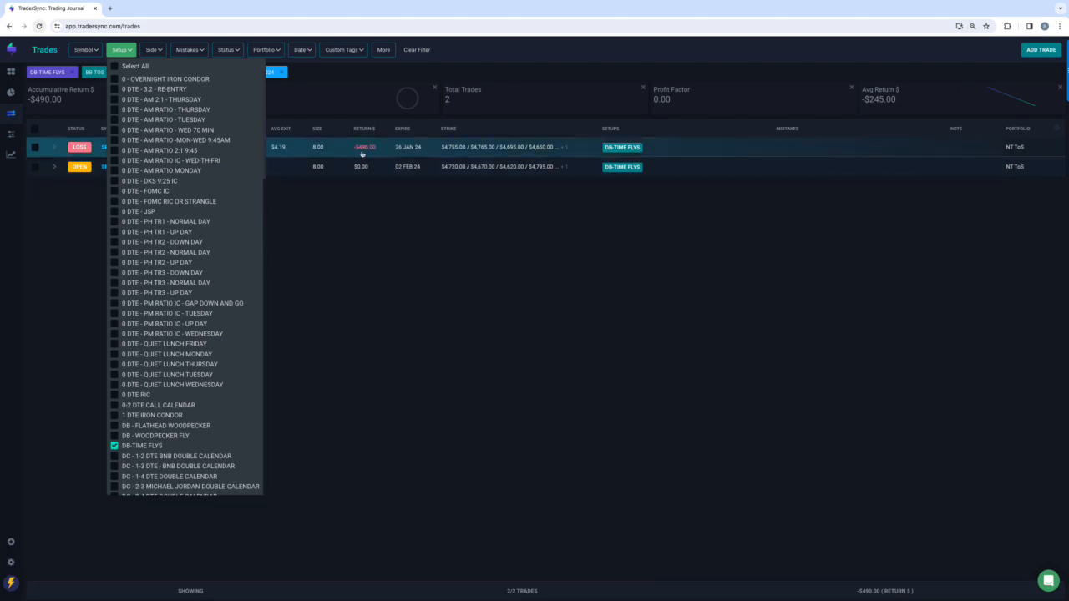
pyautogui.scroll(-3)
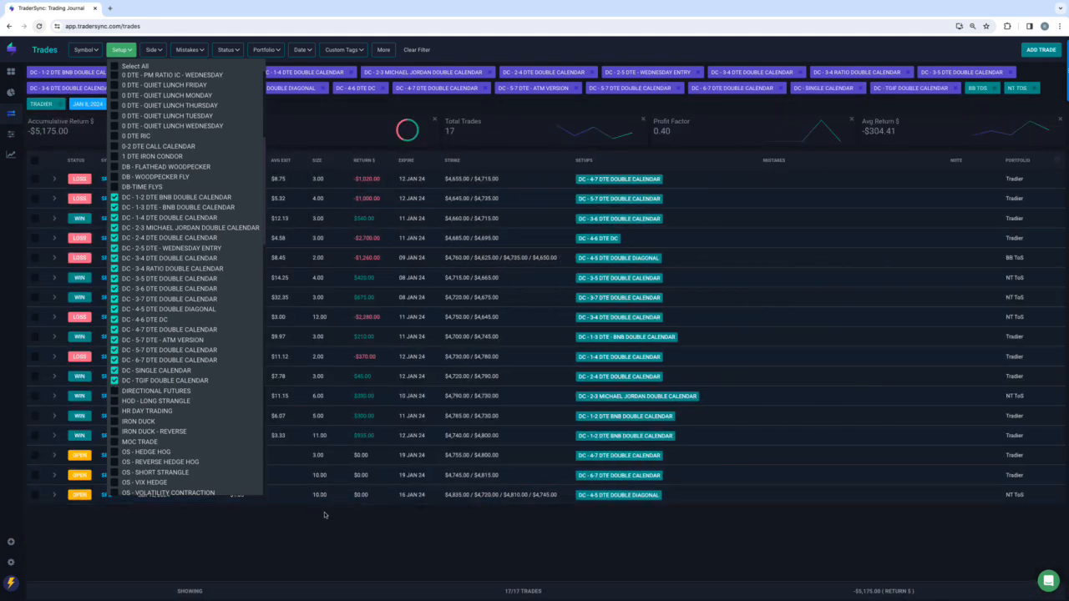
pyautogui.moveTo(369, 541)
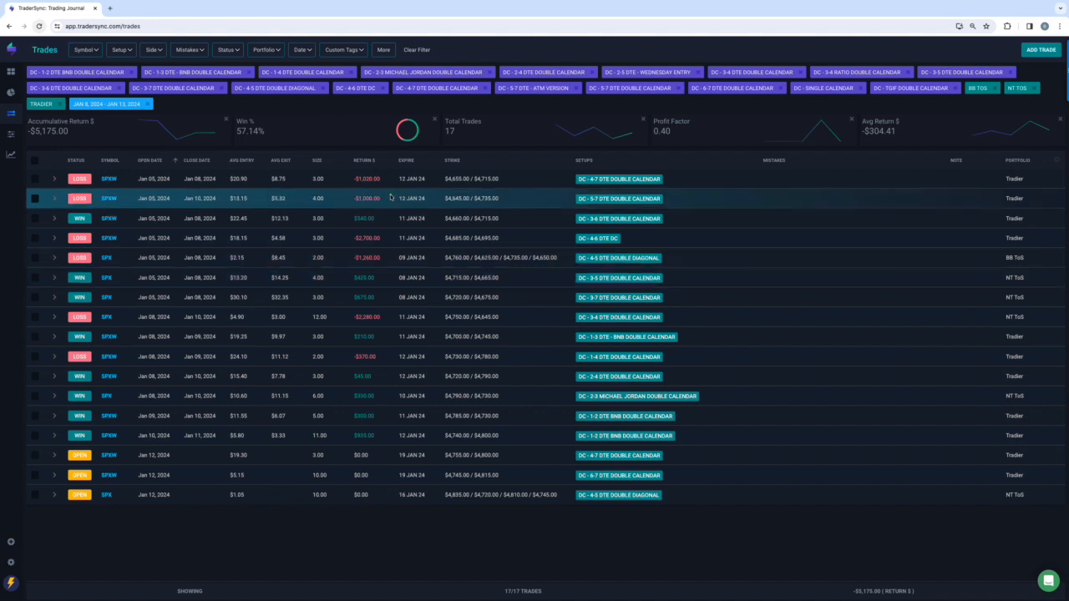
pyautogui.moveTo(396, 257)
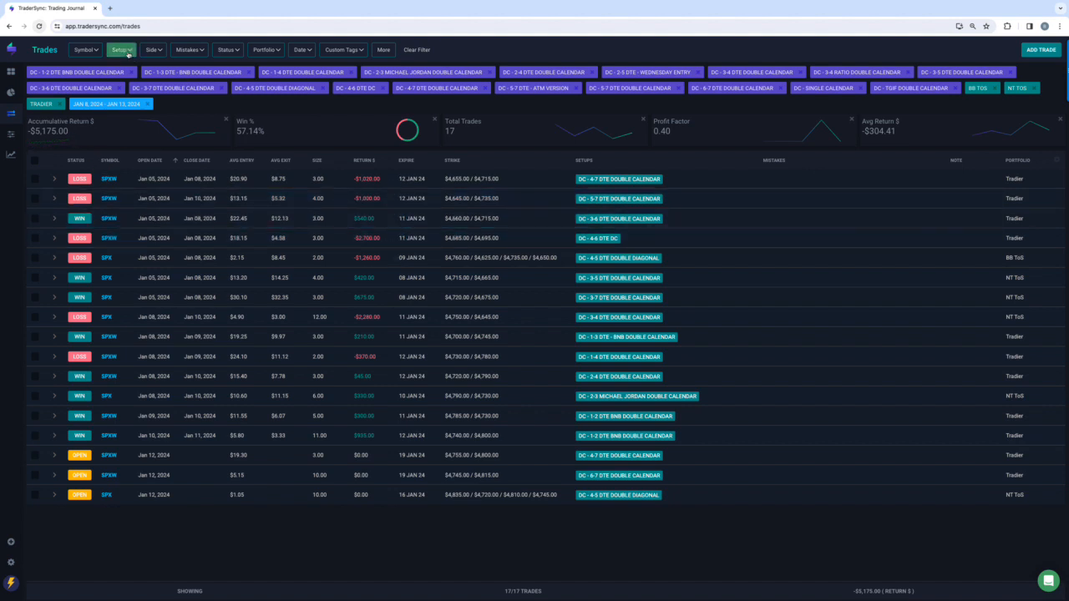
# Step: Reopen the Setup filter after reviewing the 17 DC double calendar trades (-$3,175)
pyautogui.click(124, 49)
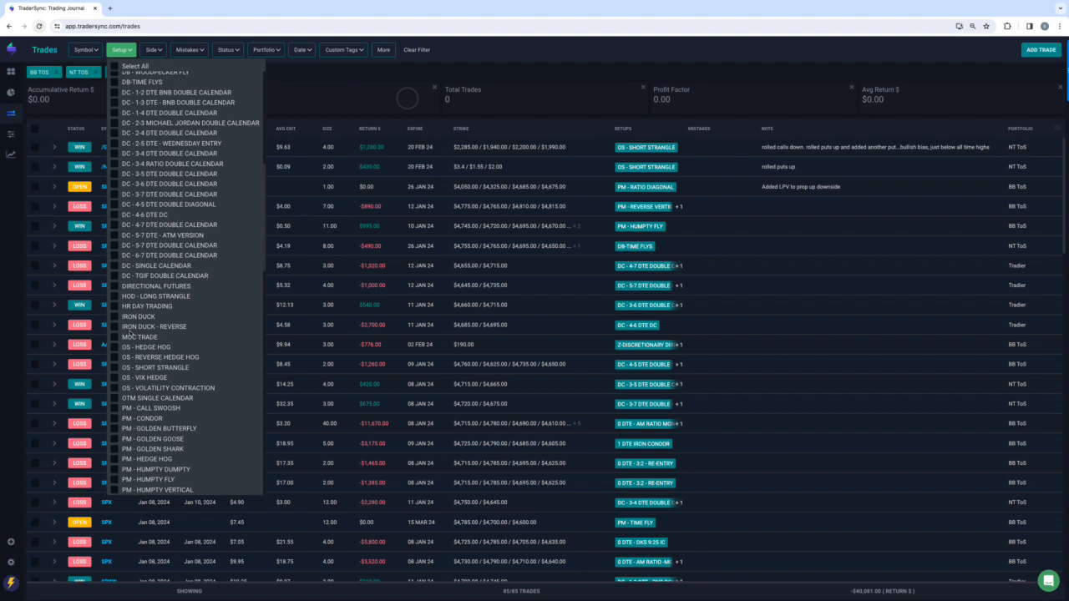
# Step: Filter to the OS setups (hedge hog and others), showing three short strangle wins of $1,710, then reopen the filter
pyautogui.click(114, 318)
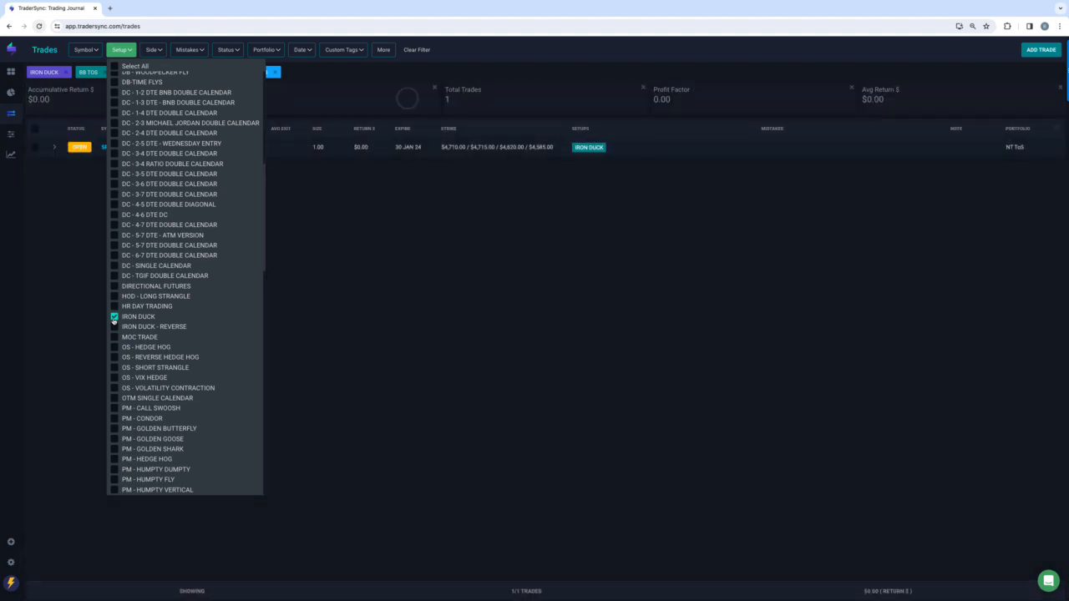
pyautogui.click(113, 346)
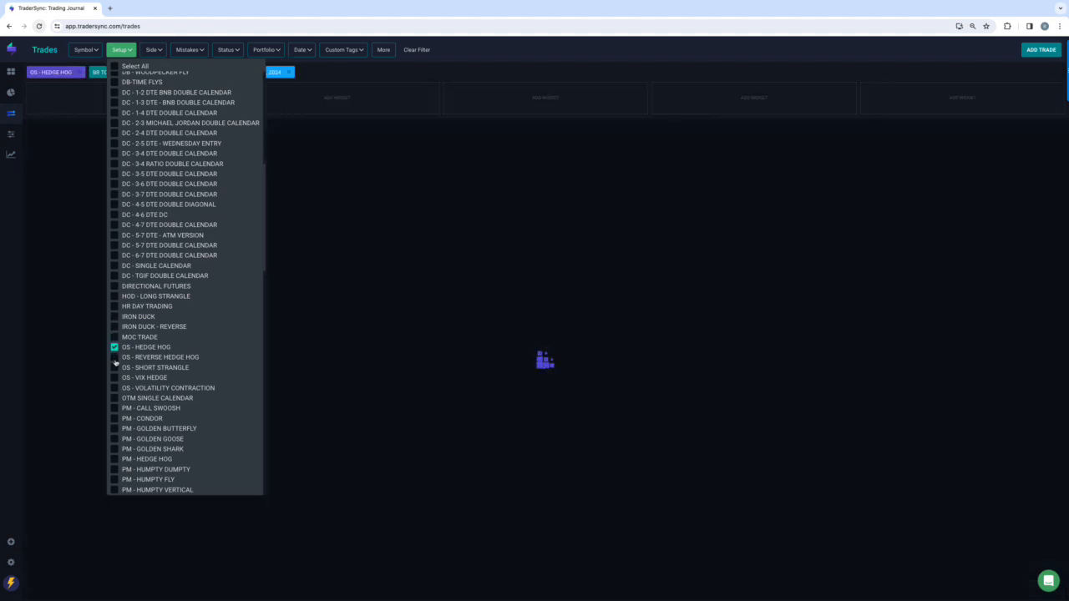
pyautogui.click(114, 387)
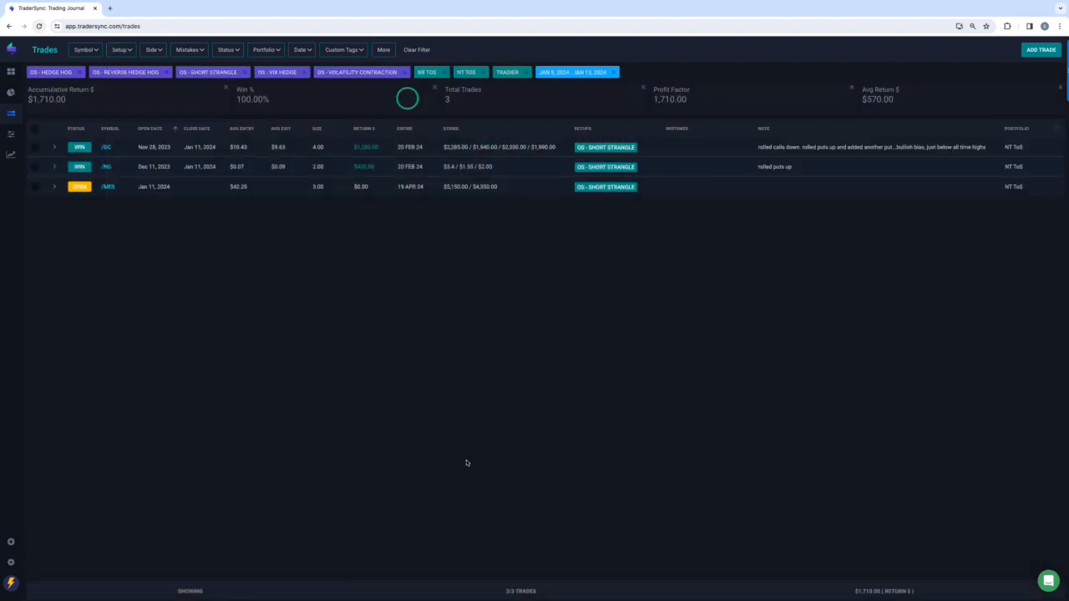
pyautogui.moveTo(388, 167)
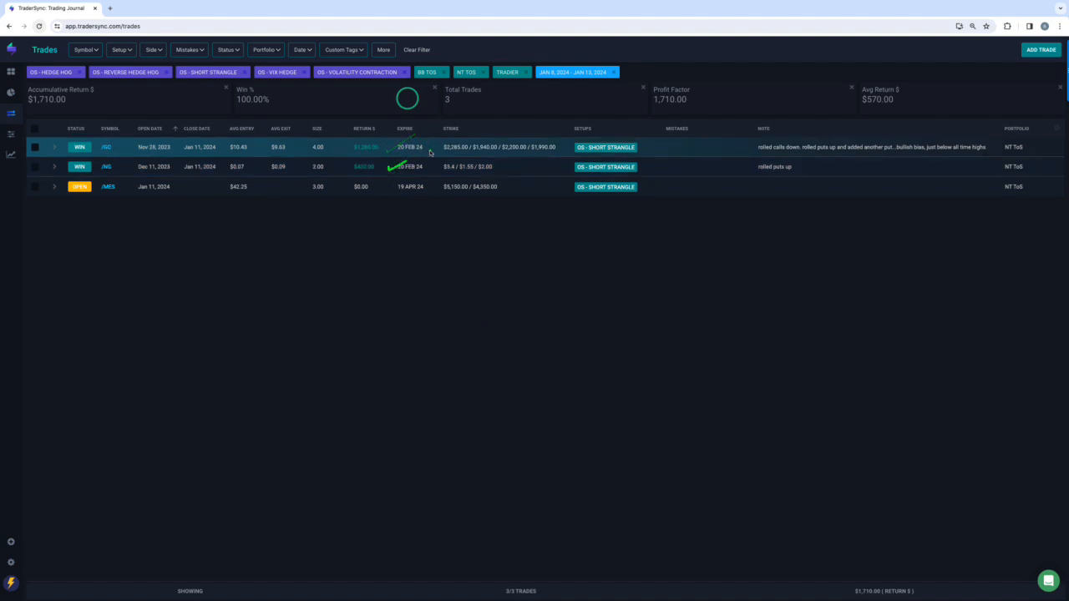
pyautogui.click(119, 48)
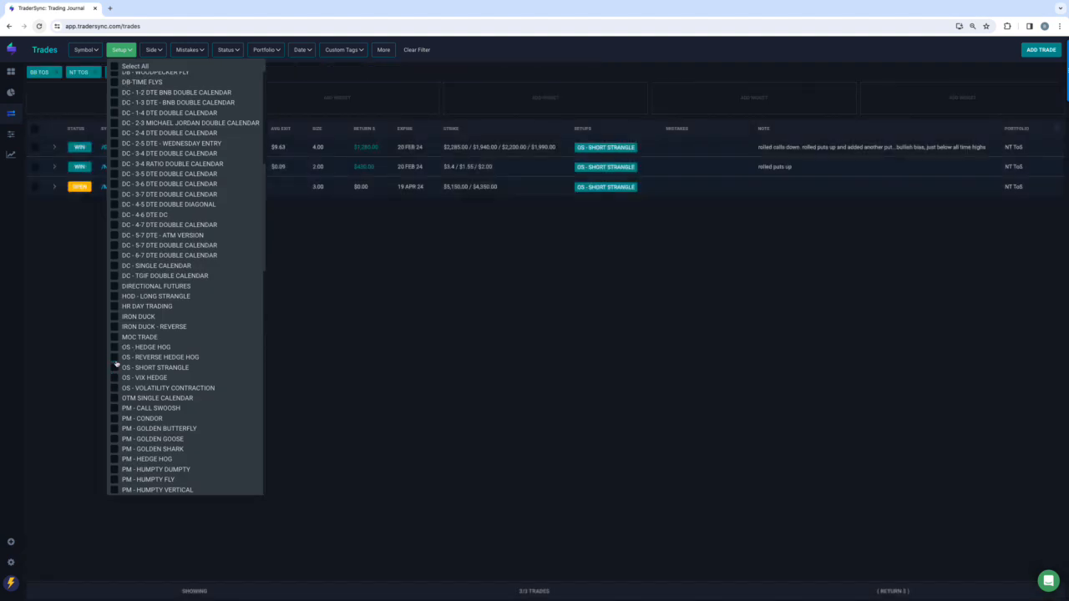
# Step: Select the PM setups in the filter to show eight trades with a $105 accumulative return
pyautogui.click(113, 307)
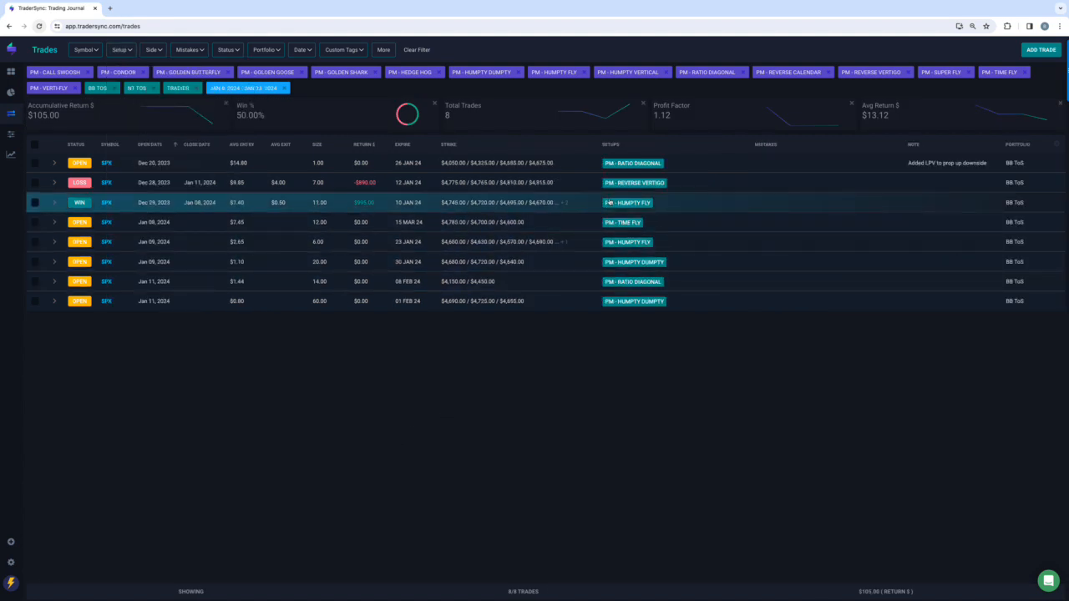
pyautogui.moveTo(387, 187)
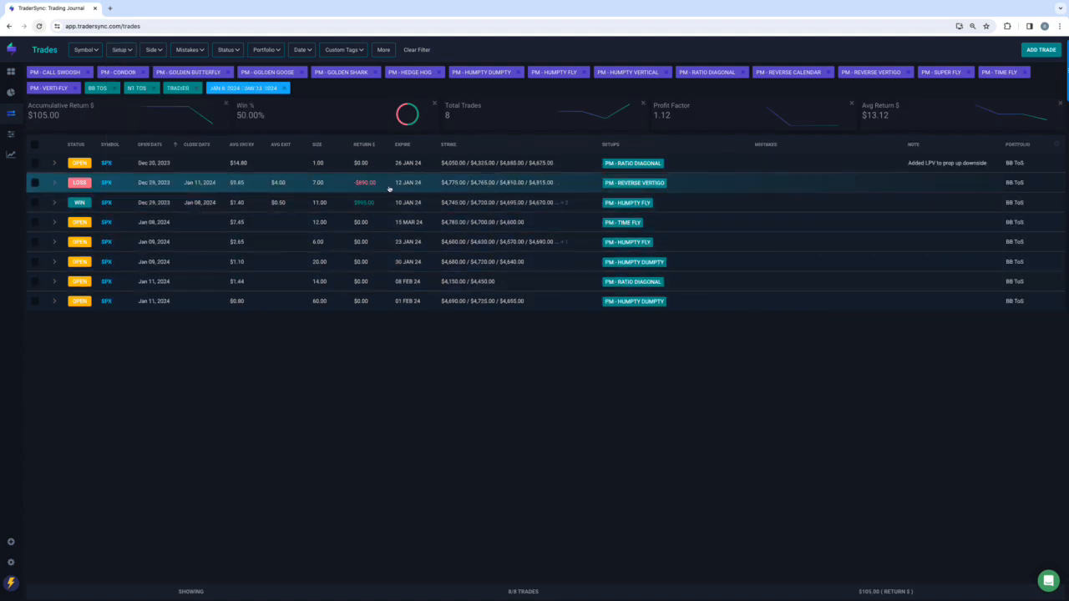